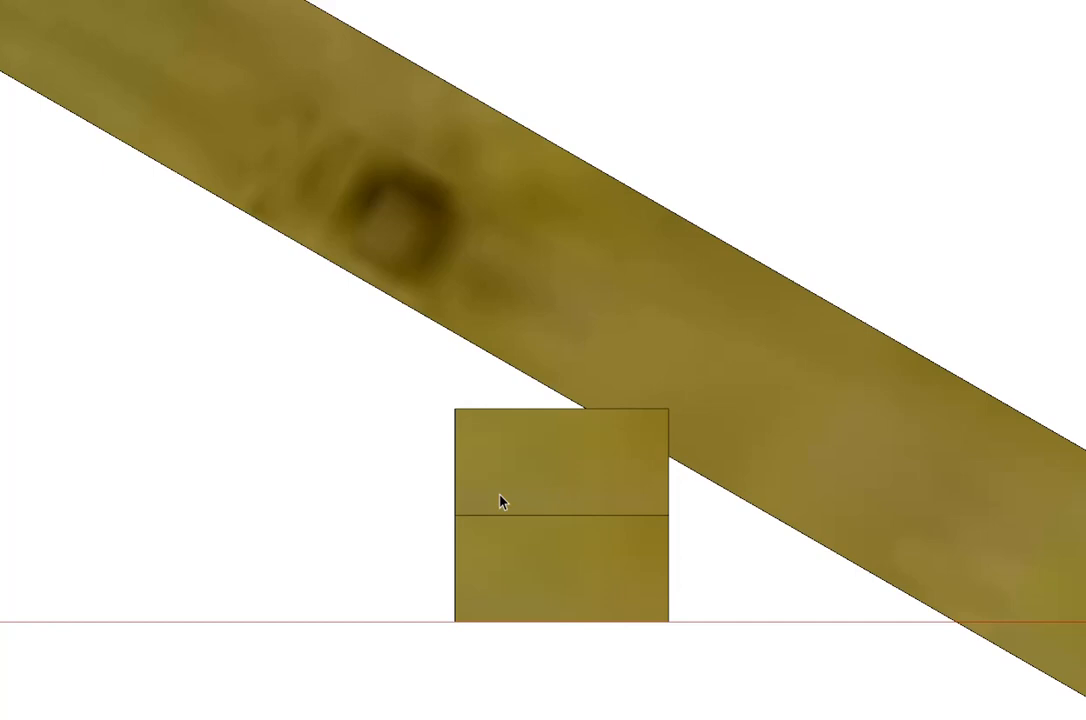
pyautogui.moveTo(588, 362)
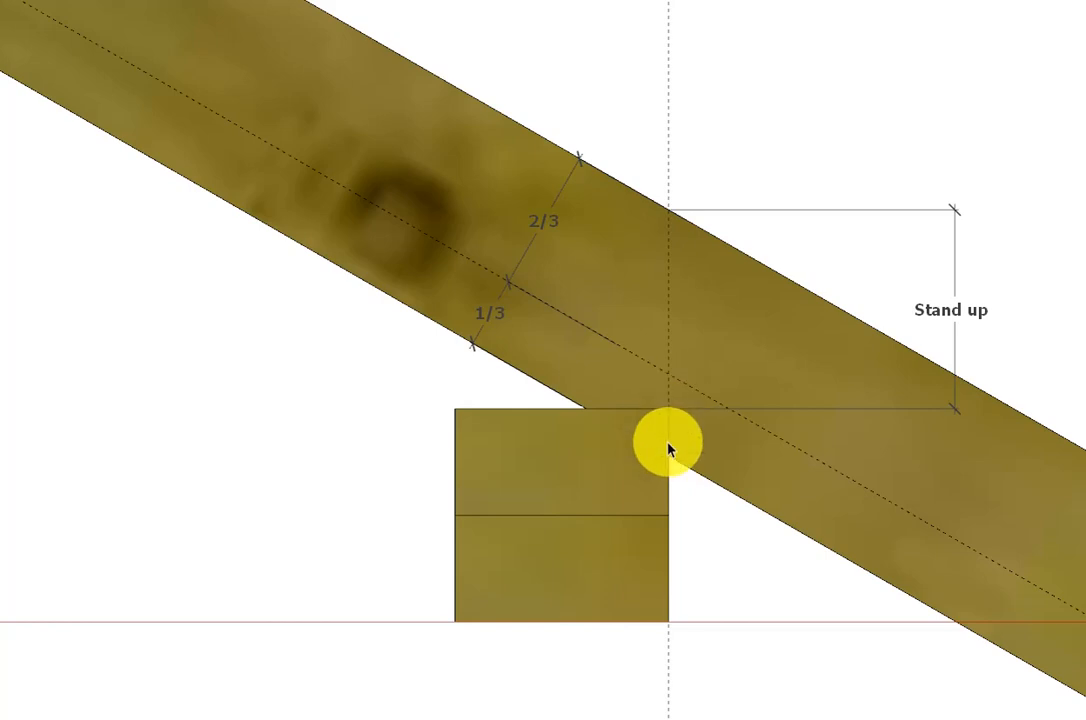
pyautogui.moveTo(596, 224)
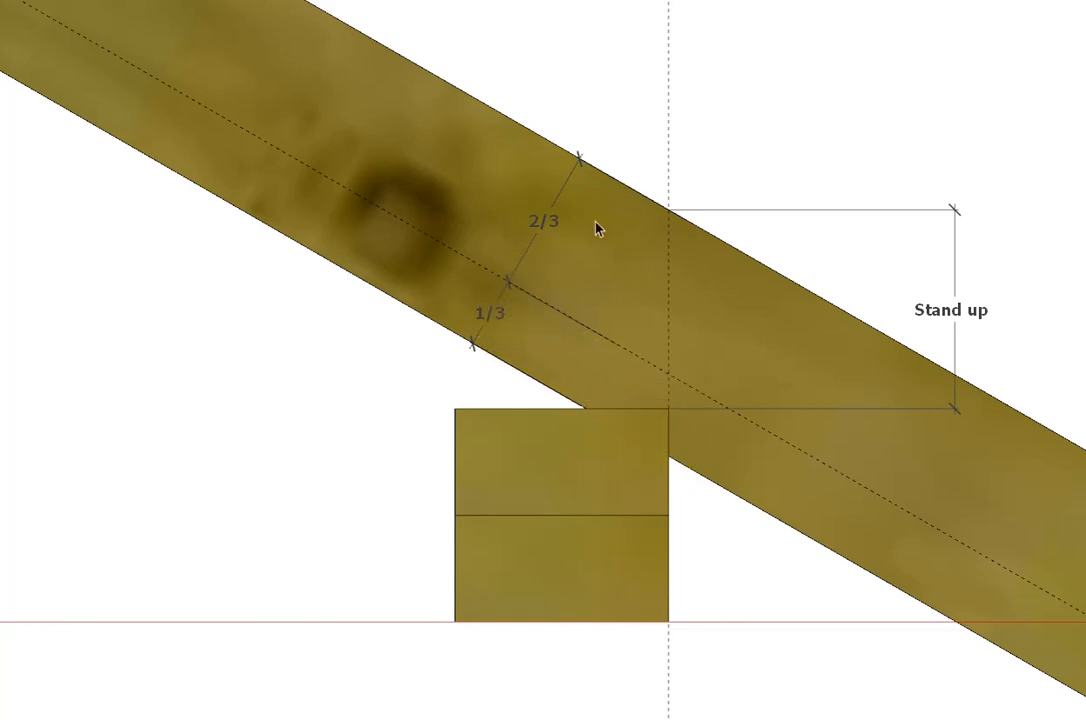
pyautogui.moveTo(504, 342)
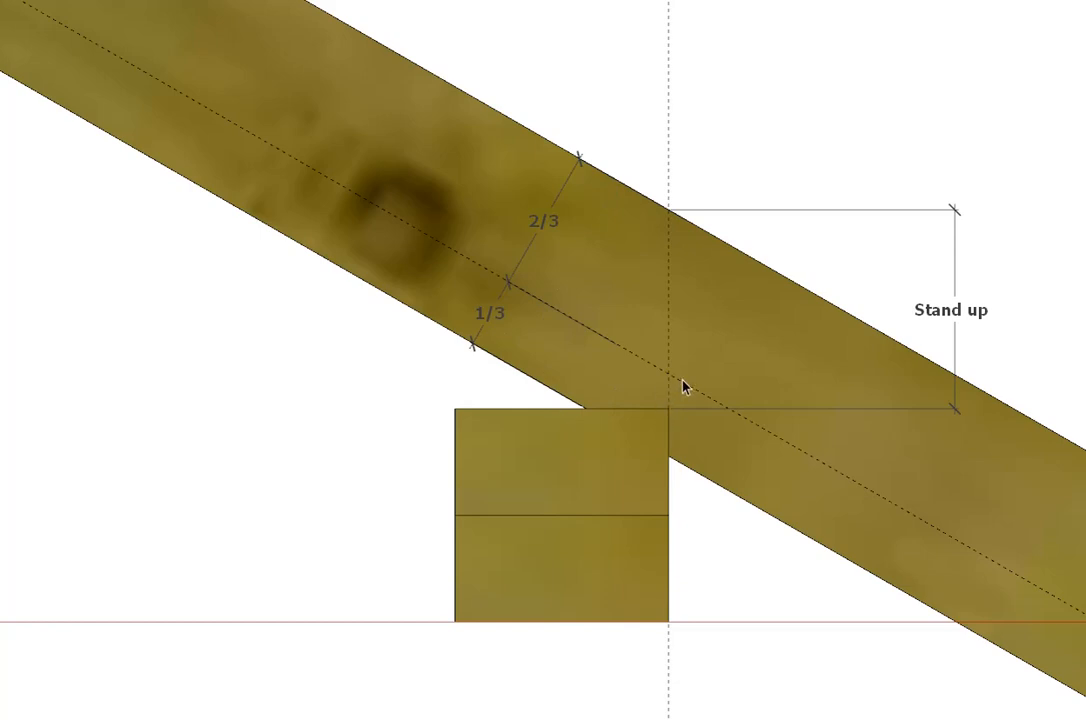
pyautogui.moveTo(848, 476)
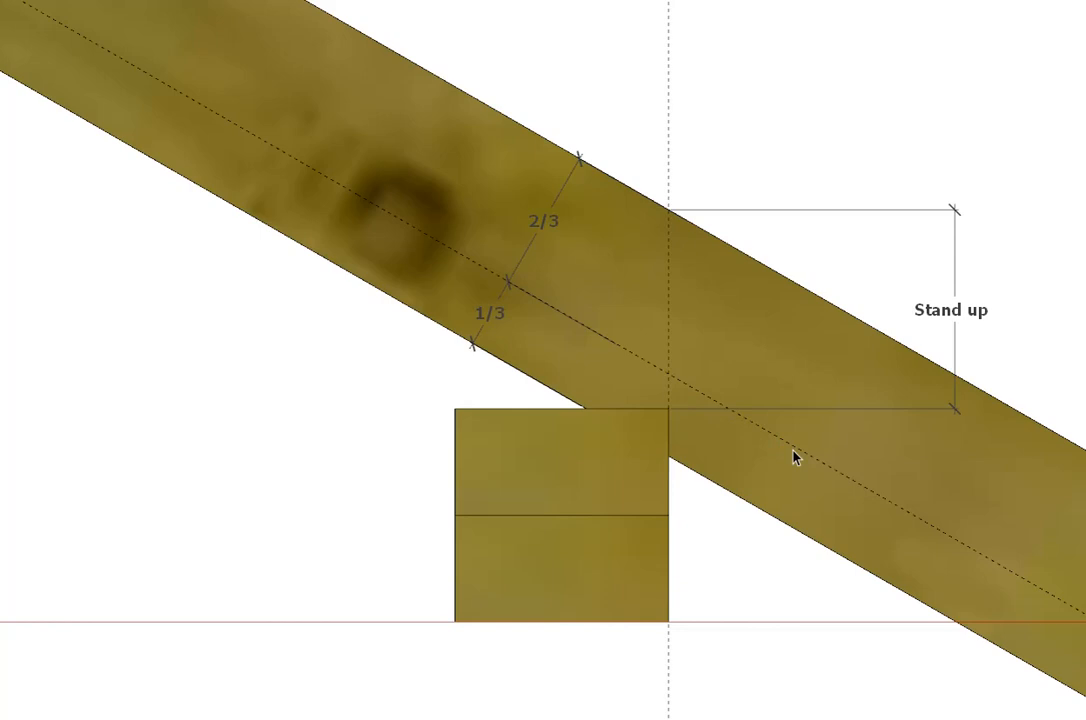
pyautogui.moveTo(622, 348)
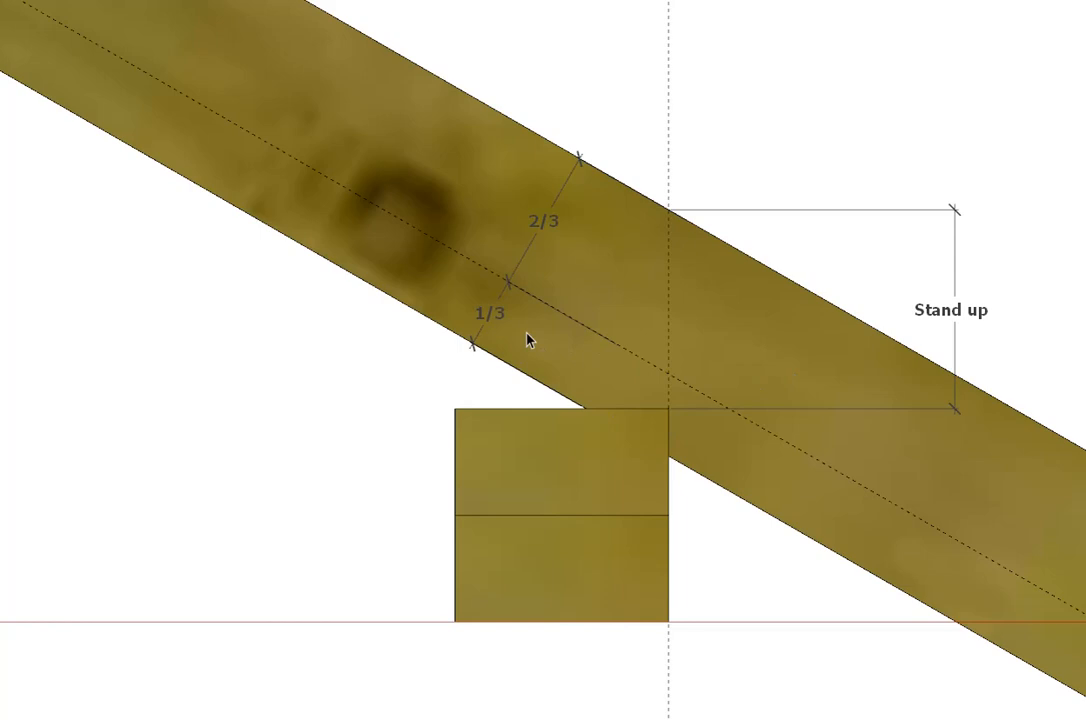
pyautogui.moveTo(644, 452)
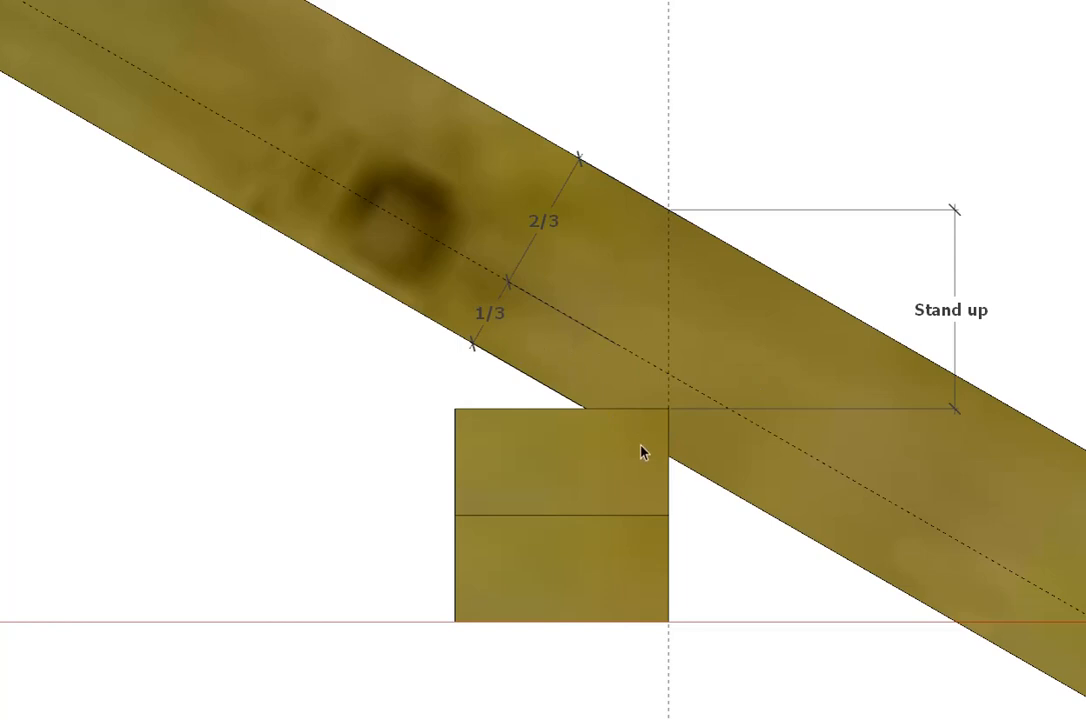
pyautogui.moveTo(630, 458)
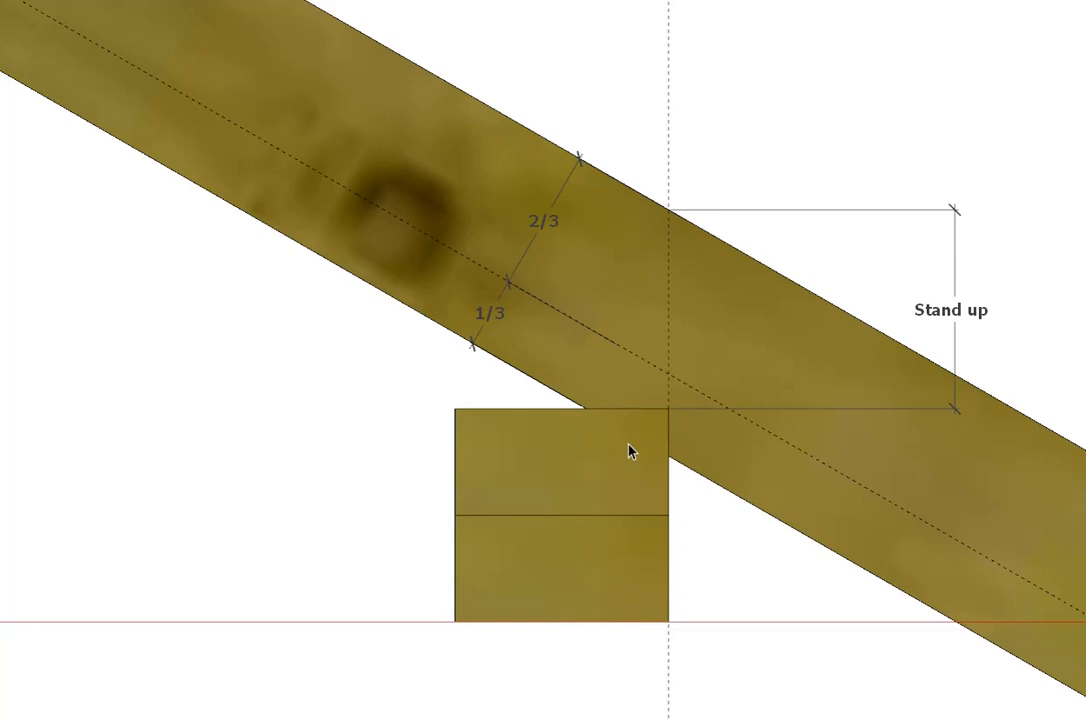
pyautogui.moveTo(16, 96)
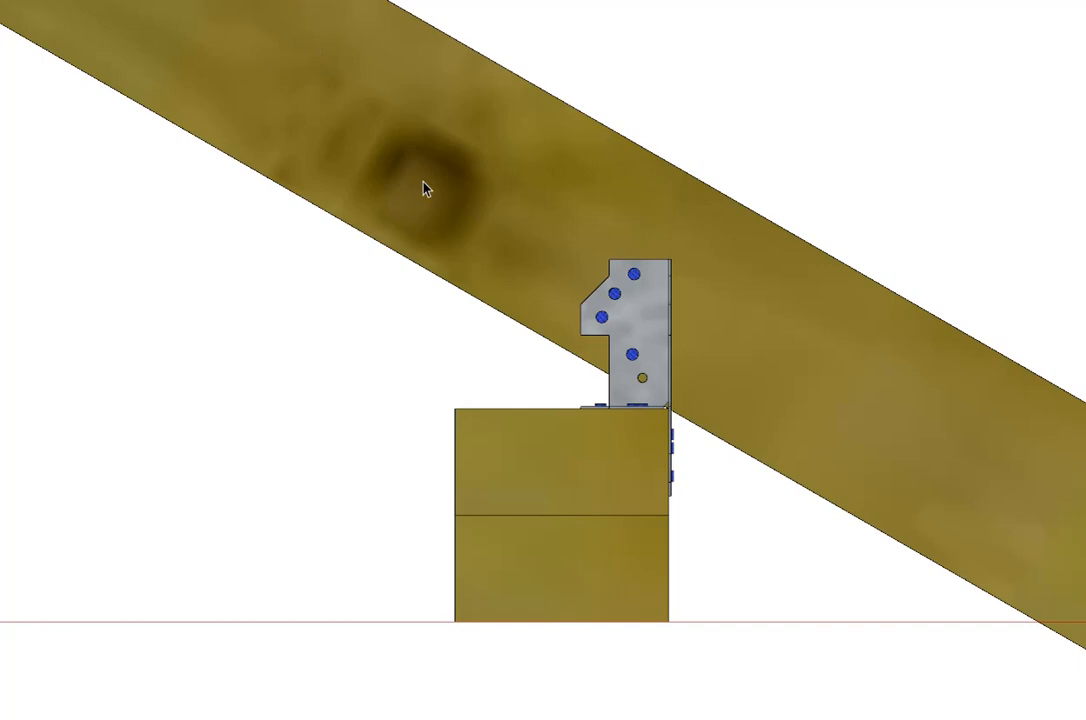
pyautogui.moveTo(688, 468)
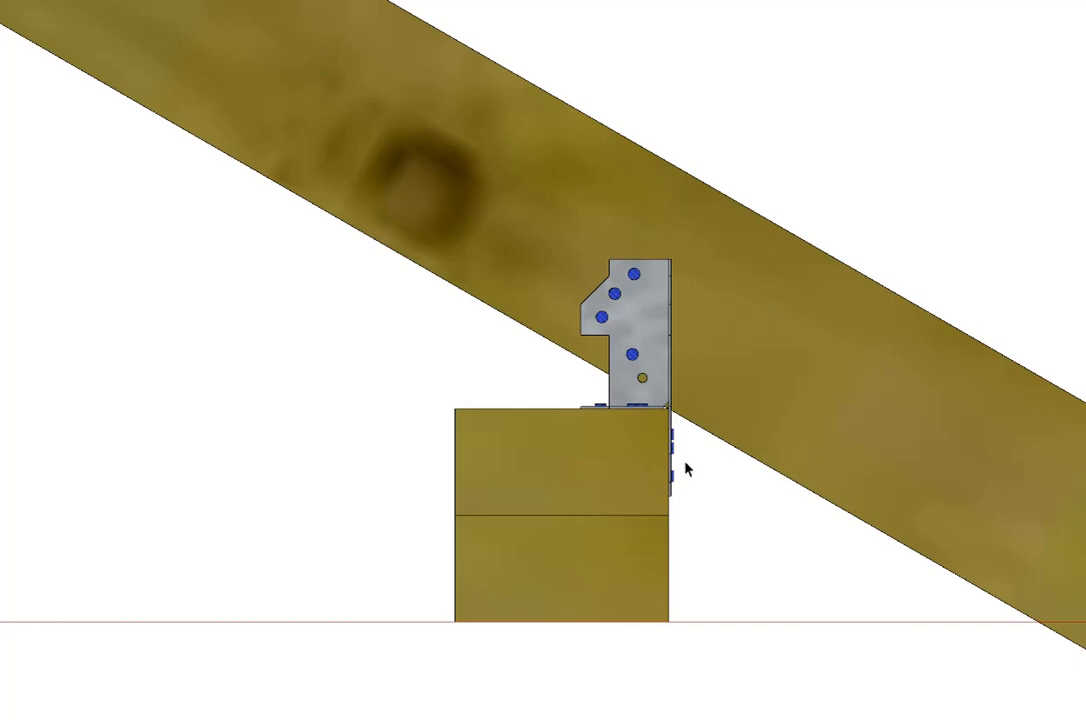